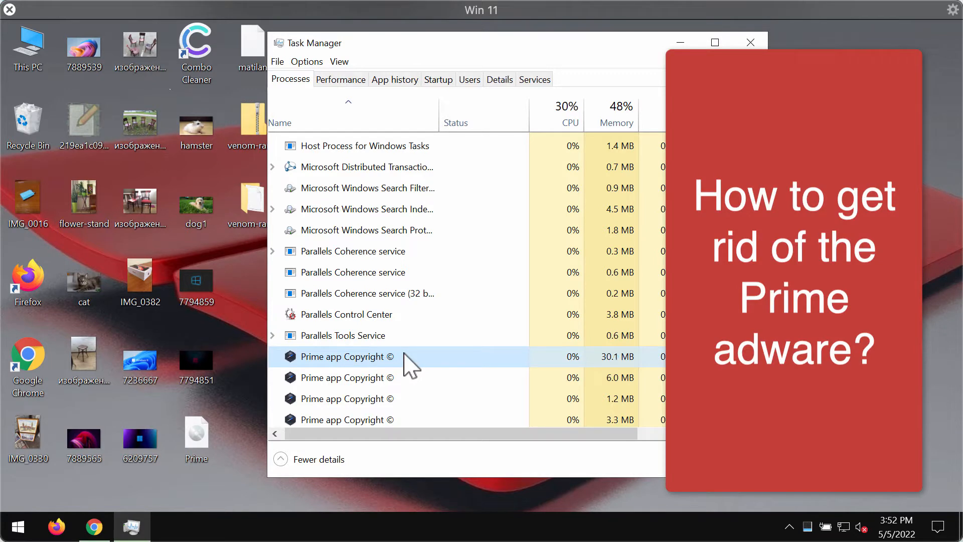
pyautogui.moveTo(359, 368)
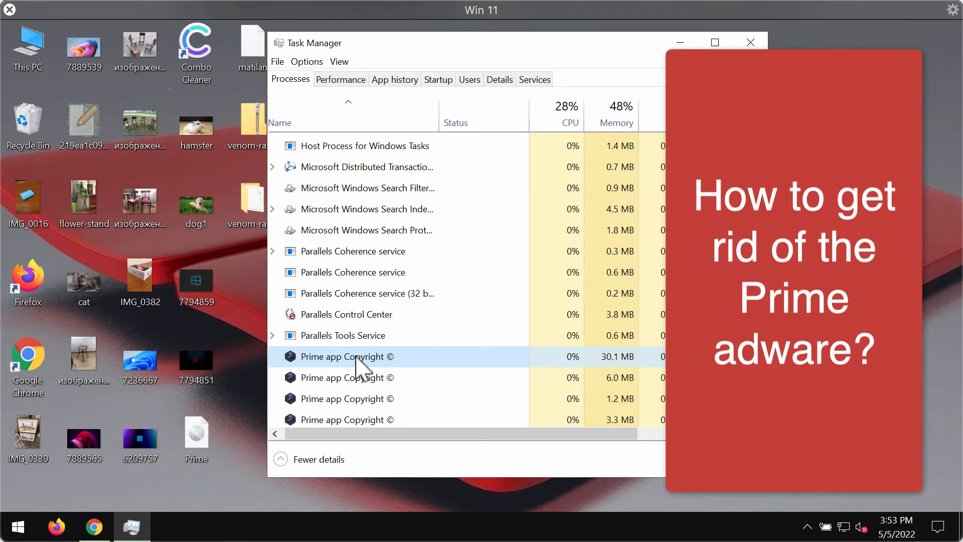
pyautogui.moveTo(369, 369)
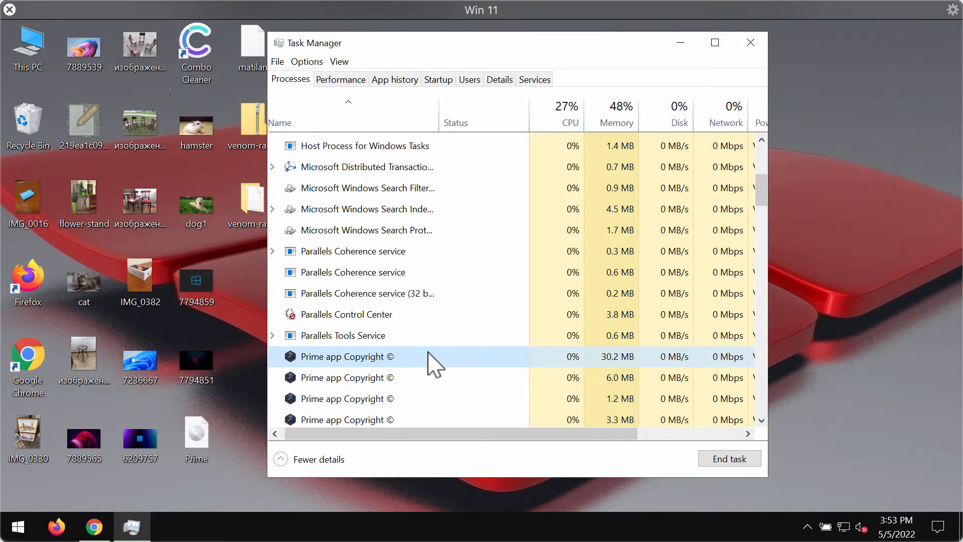
pyautogui.moveTo(658, 52)
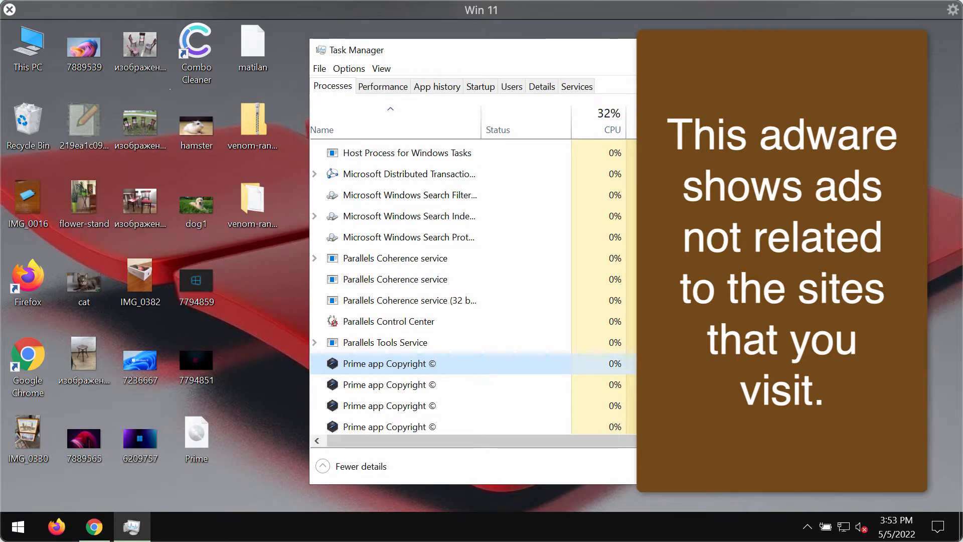
# - Open the context menu of the first Prime app Copyright process in Task Manager
pyautogui.scroll(3)
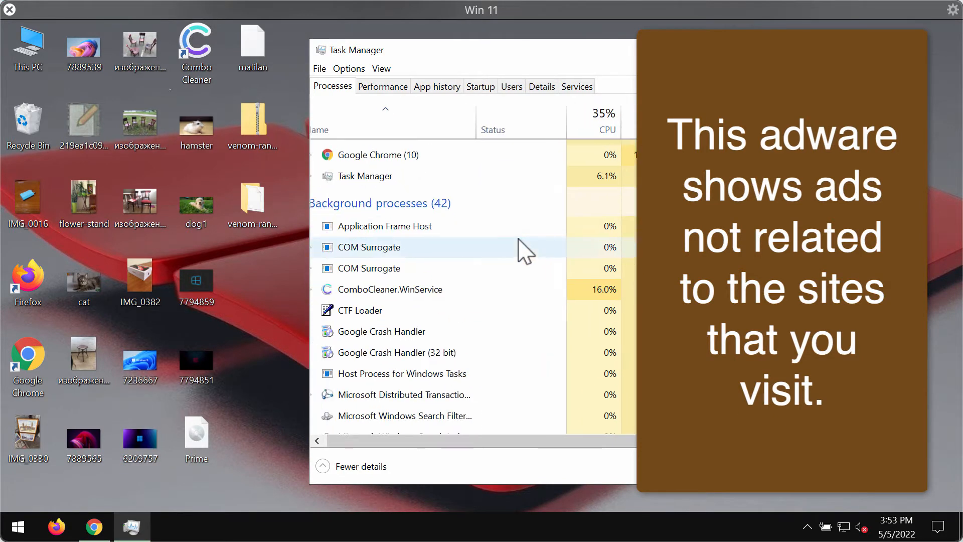
pyautogui.scroll(-3)
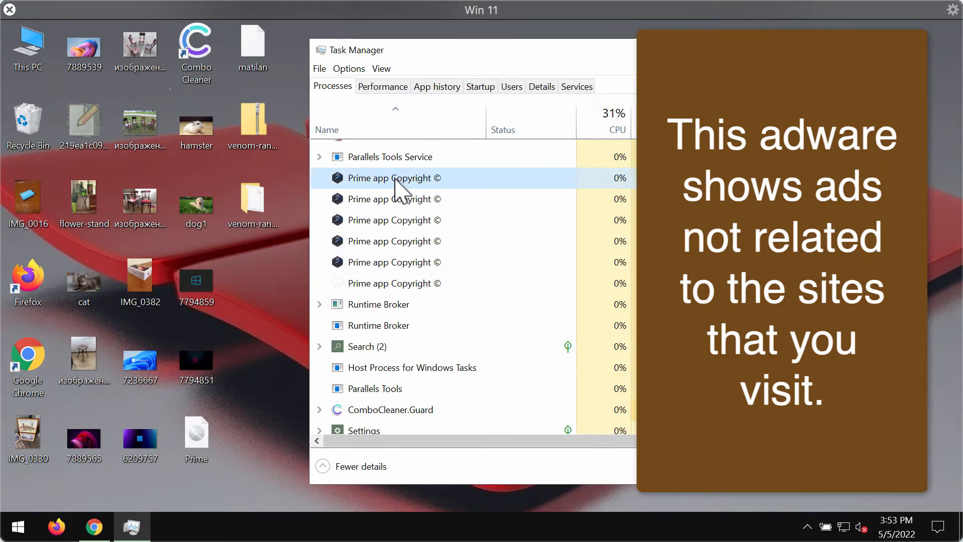
pyautogui.scroll(3)
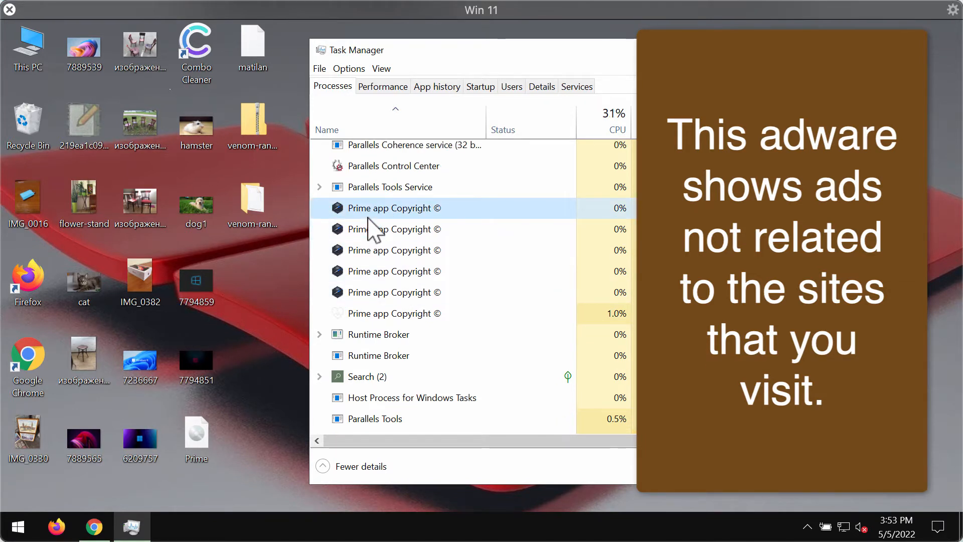
pyautogui.moveTo(488, 221)
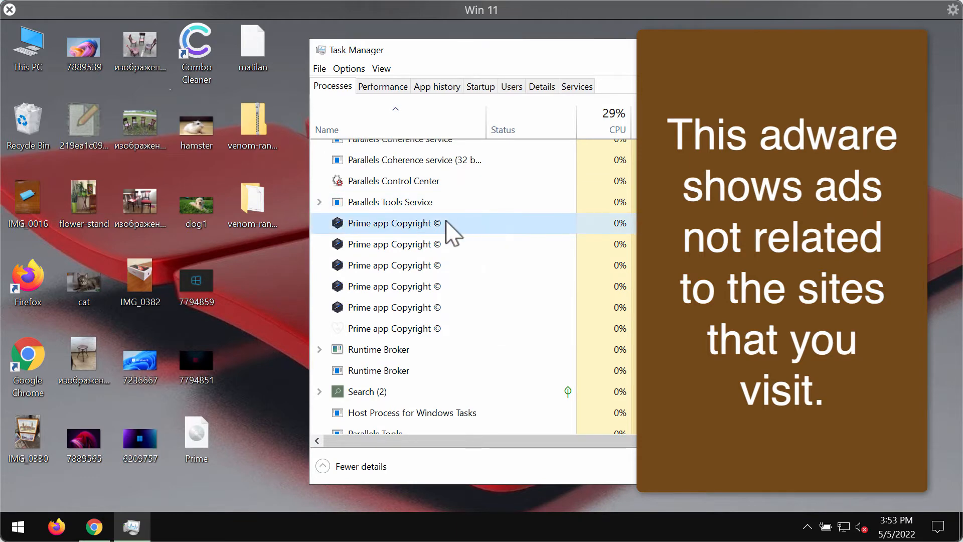
pyautogui.rightClick(394, 223)
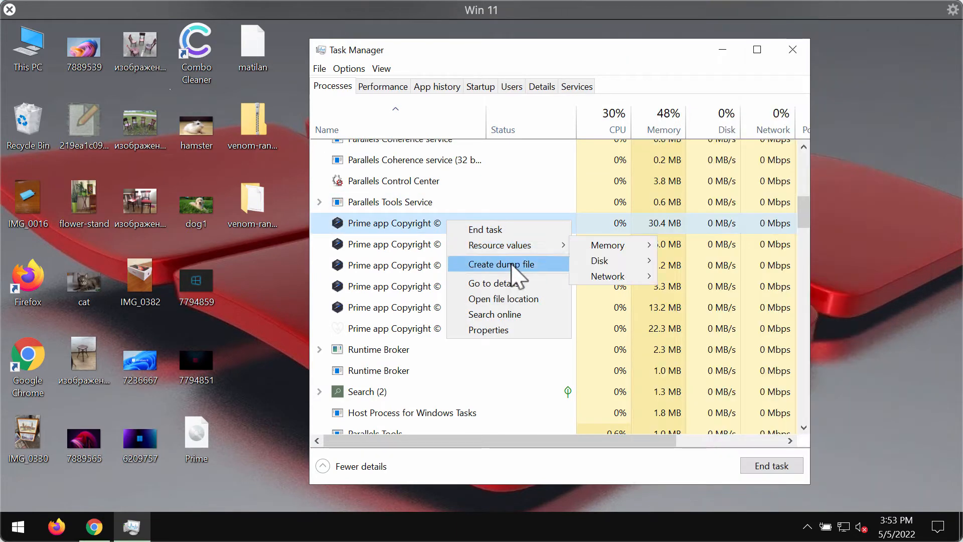
# - Open the Prime app's file location in AppData Roaming, then start a Windows search
pyautogui.click(501, 264)
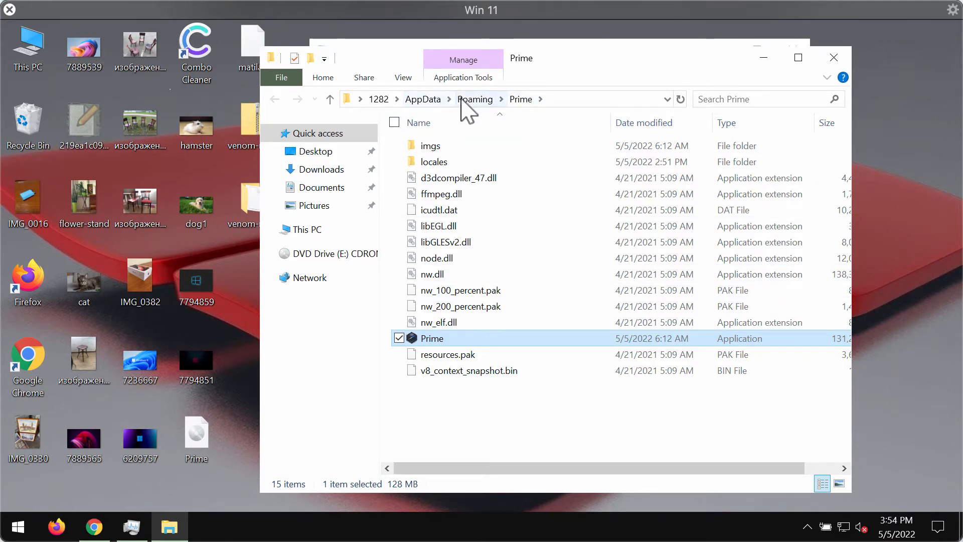
pyautogui.moveTo(458, 366)
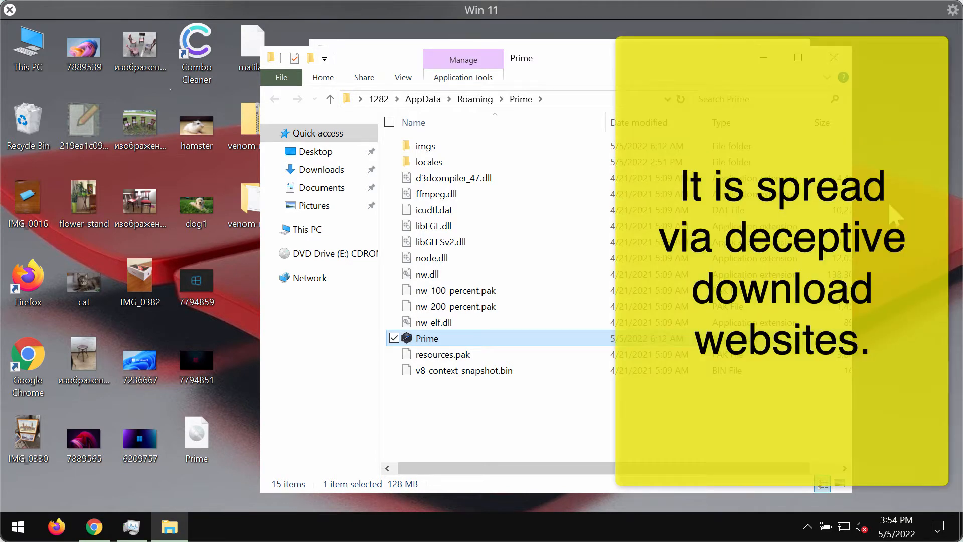
pyautogui.moveTo(607, 83)
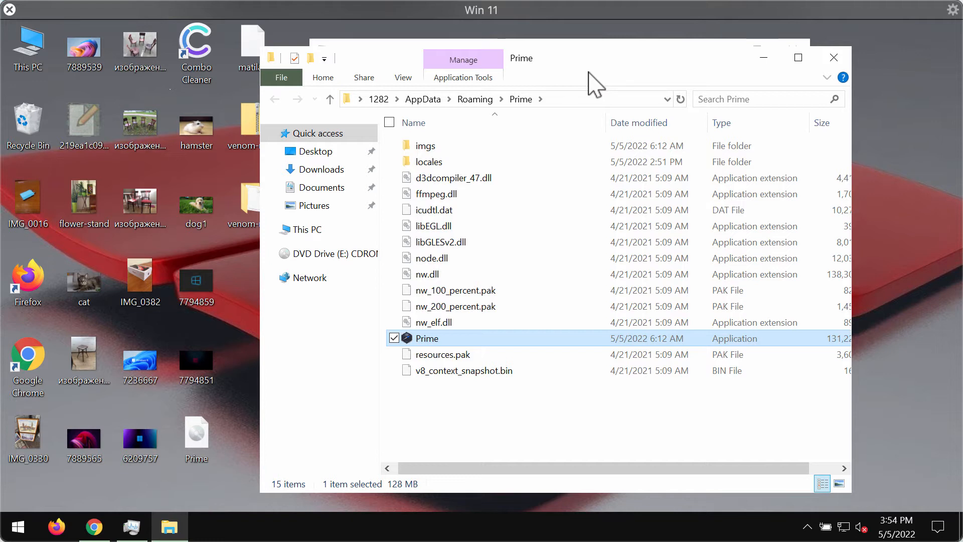
pyautogui.moveTo(495, 242)
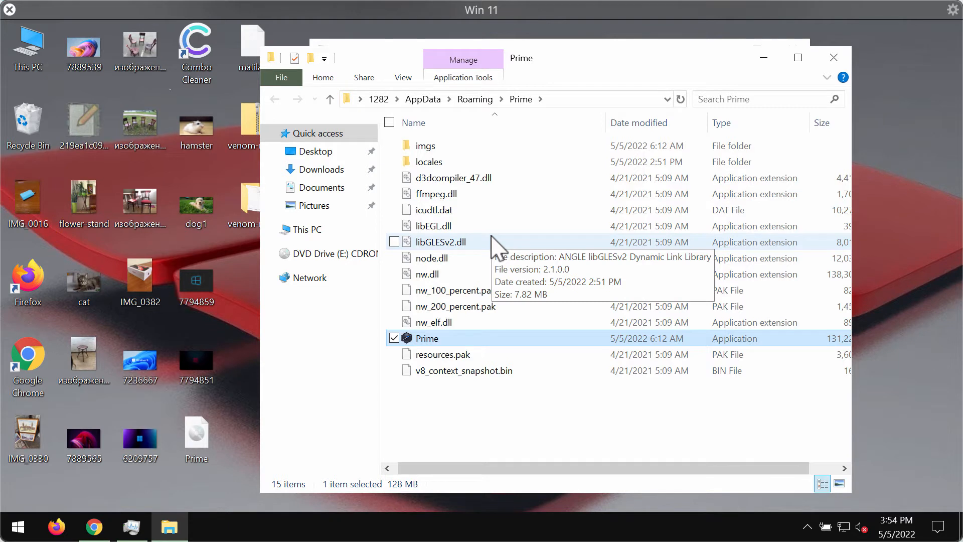
pyautogui.moveTo(503, 245)
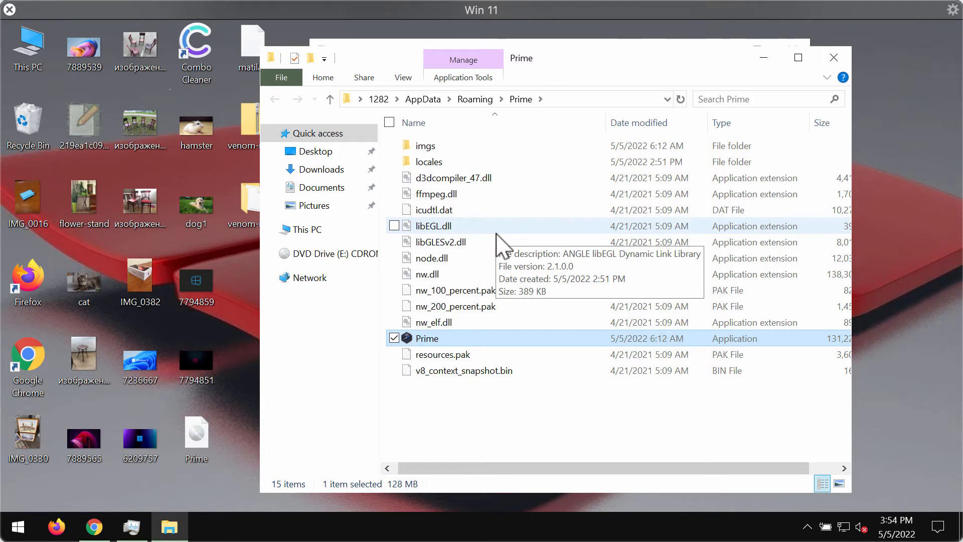
pyautogui.moveTo(513, 400)
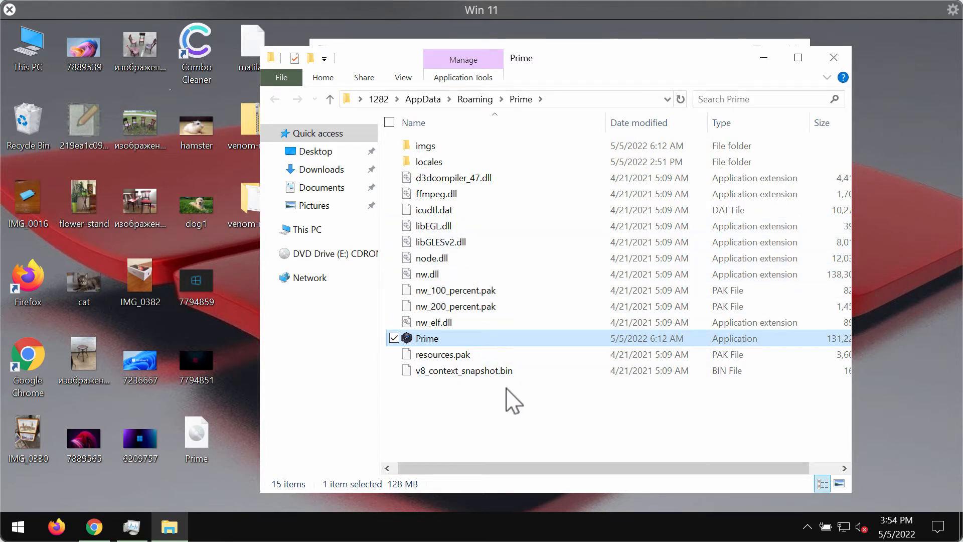
pyautogui.moveTo(520, 394)
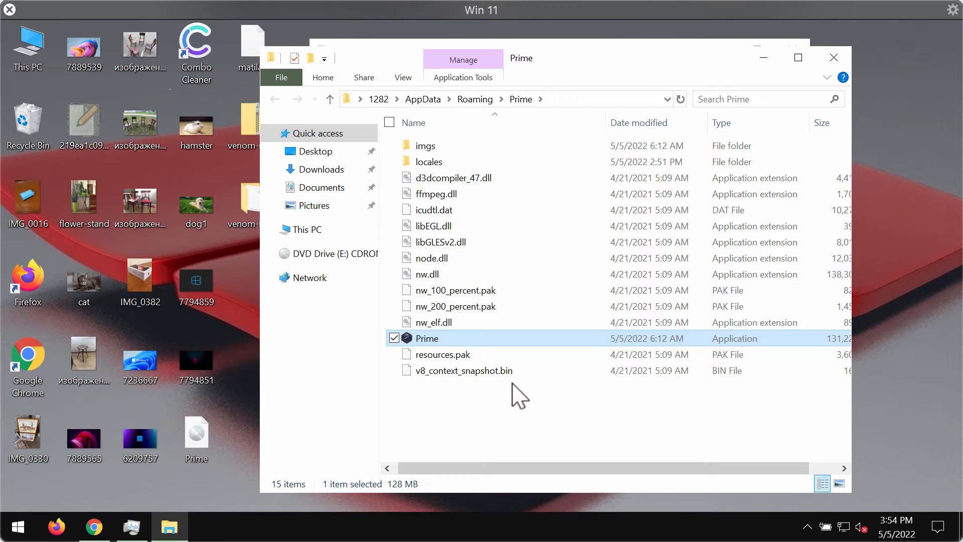
pyautogui.moveTo(529, 371)
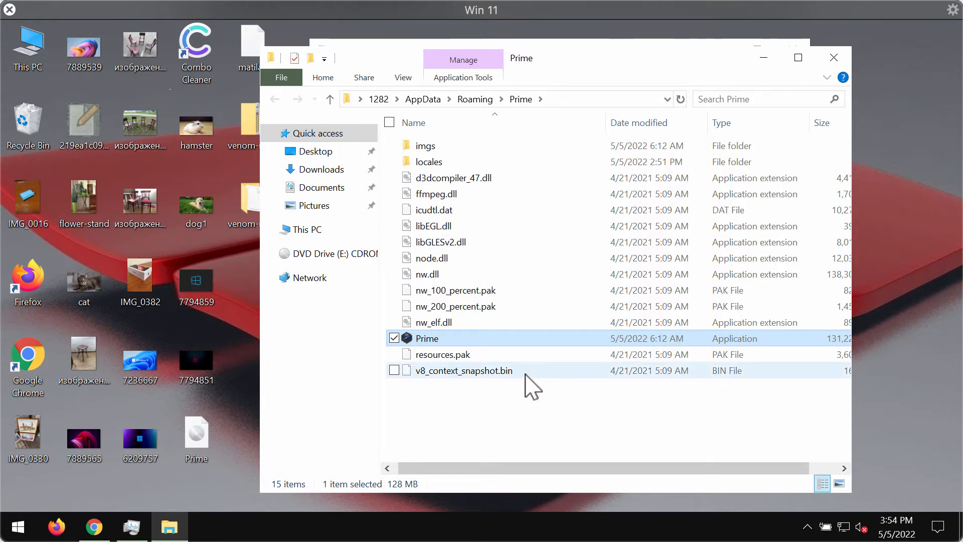
pyautogui.moveTo(566, 347)
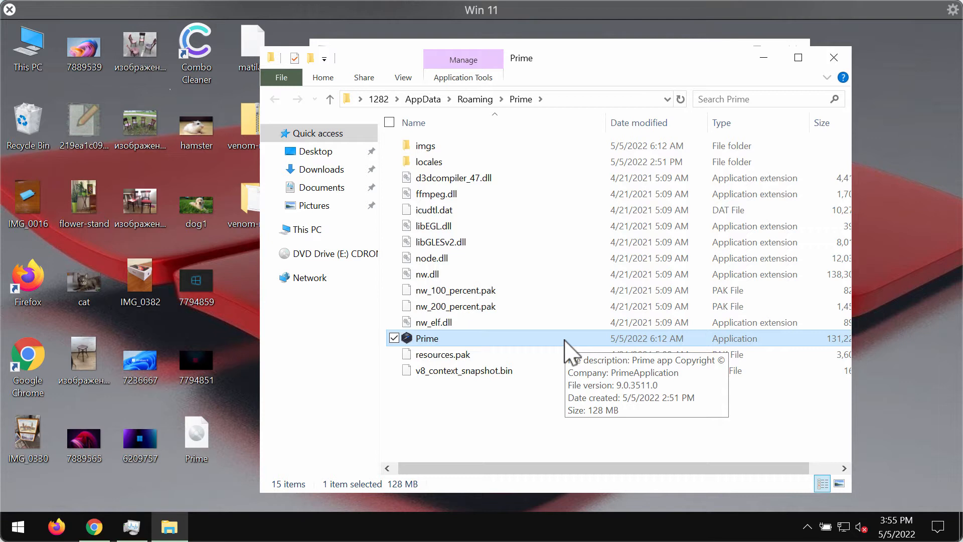
pyautogui.moveTo(476, 347)
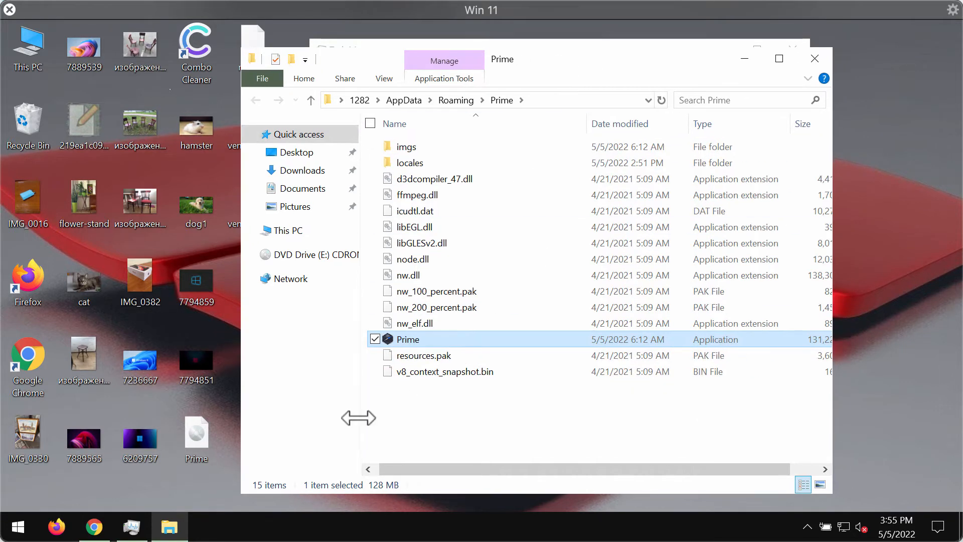
pyautogui.moveTo(471, 223)
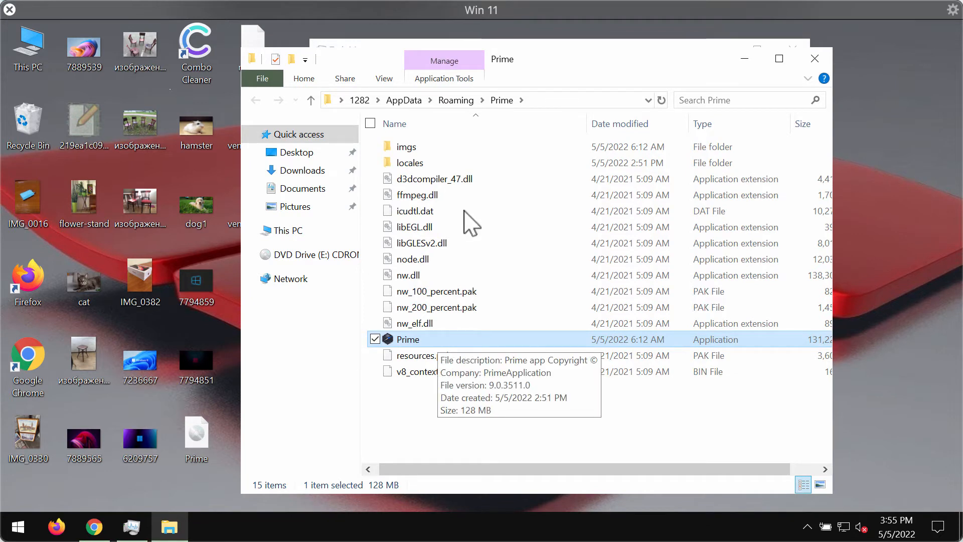
pyautogui.moveTo(646, 65)
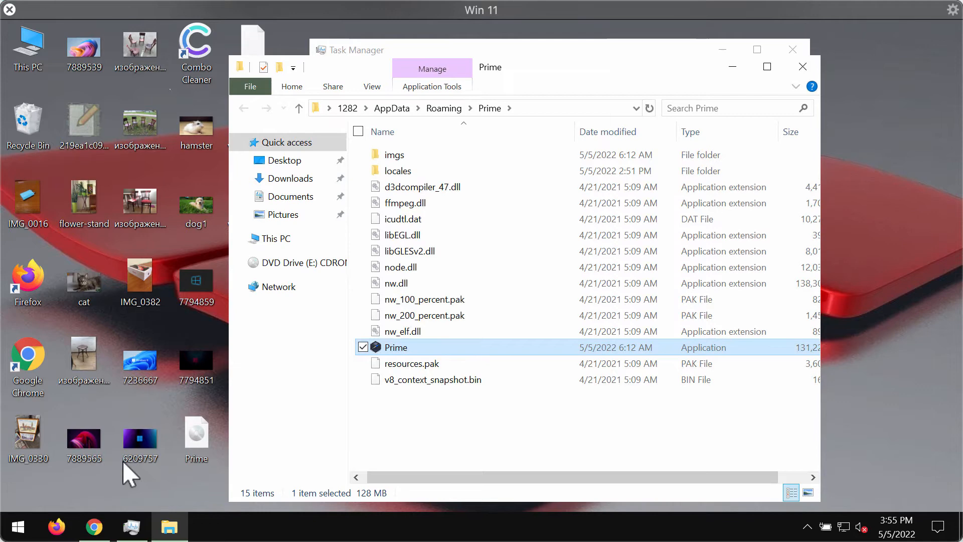
pyautogui.rightClick(16, 526)
pyautogui.write('c')
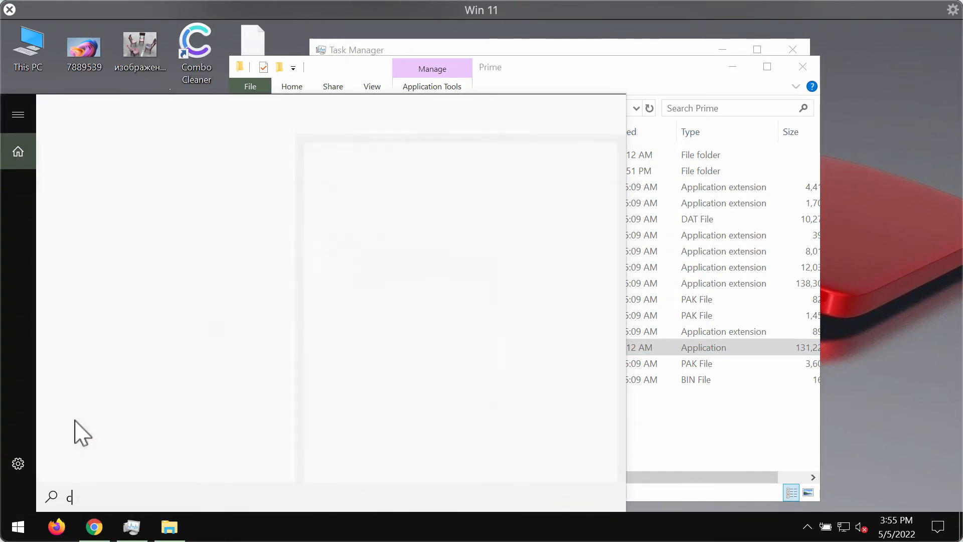
# - Search 'Control Panel' and review the 19 installed programs in Programs and Features
pyautogui.write('ontrol Panel')
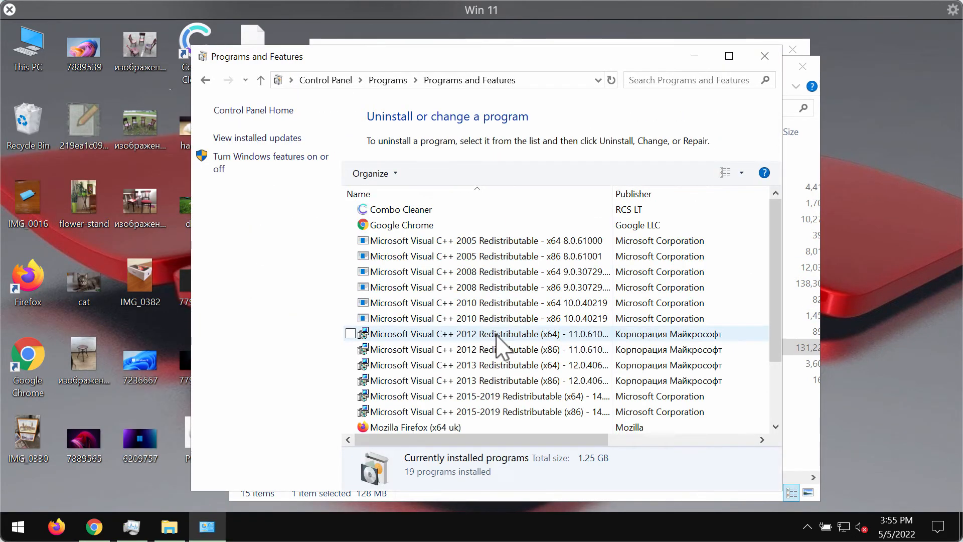
pyautogui.moveTo(483, 403)
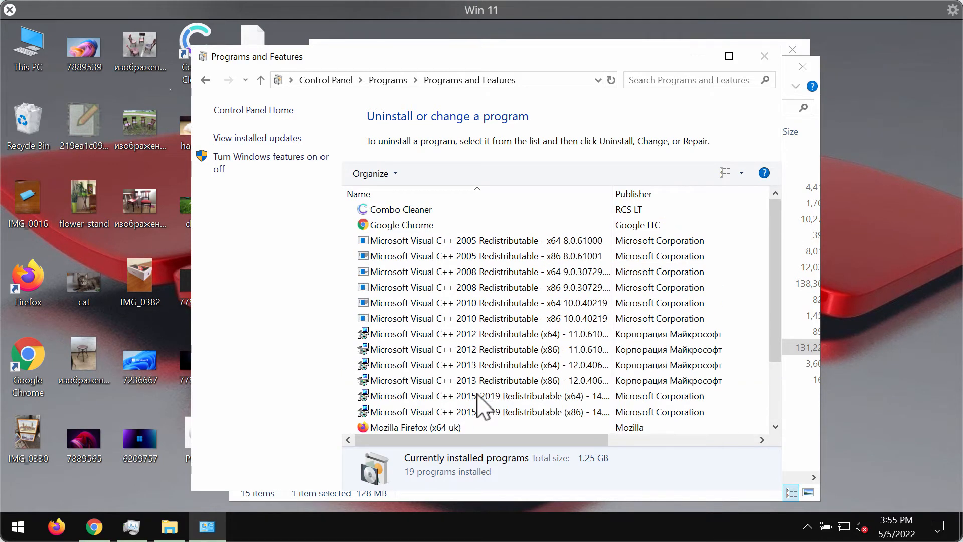
pyautogui.hscroll(3)
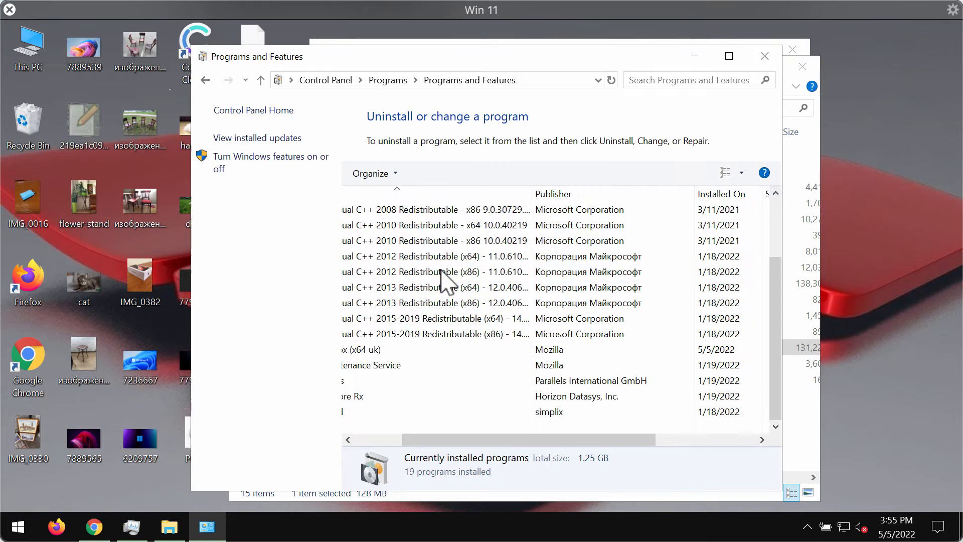
pyautogui.hscroll(-3)
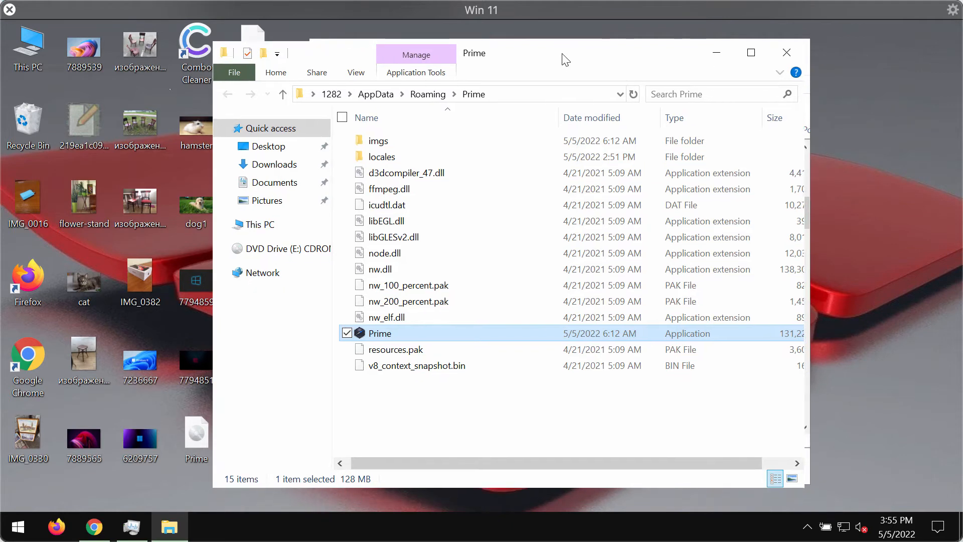
pyautogui.moveTo(556, 77)
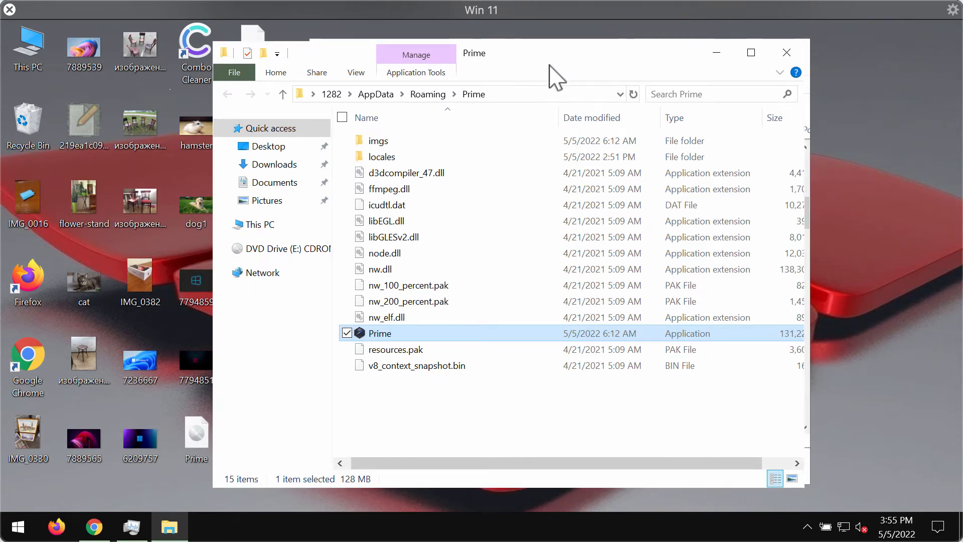
pyautogui.moveTo(789, 49)
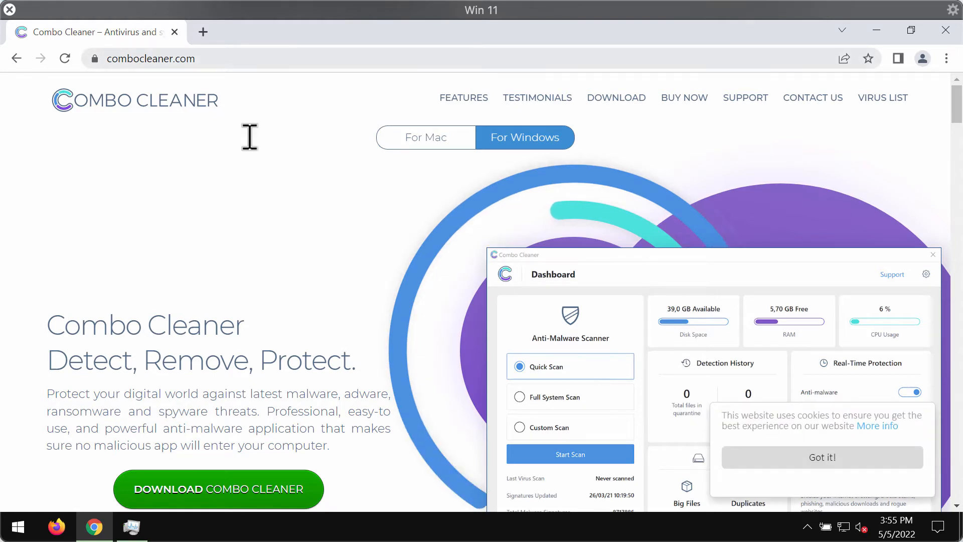
pyautogui.moveTo(260, 65)
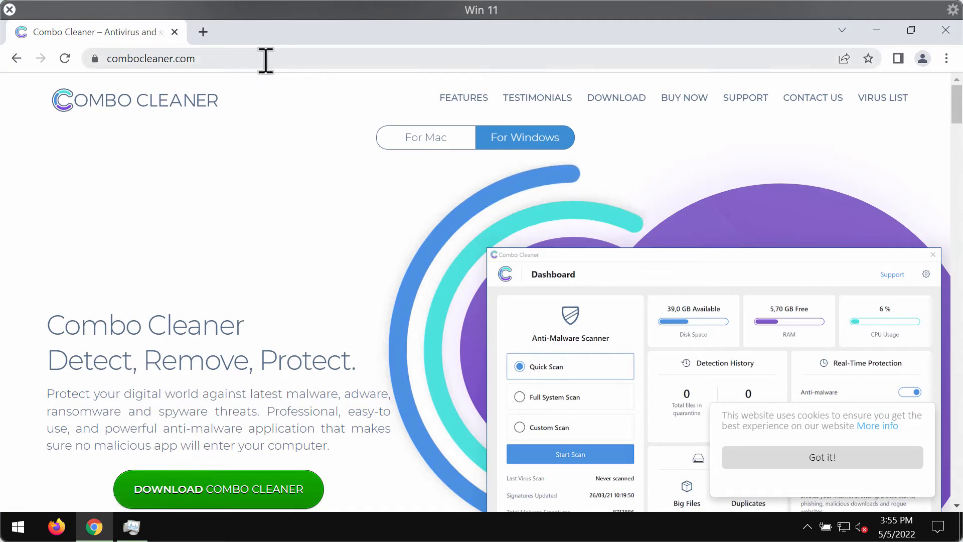
# - Select the combocleaner.com address in Chrome's address bar
pyautogui.click(151, 58)
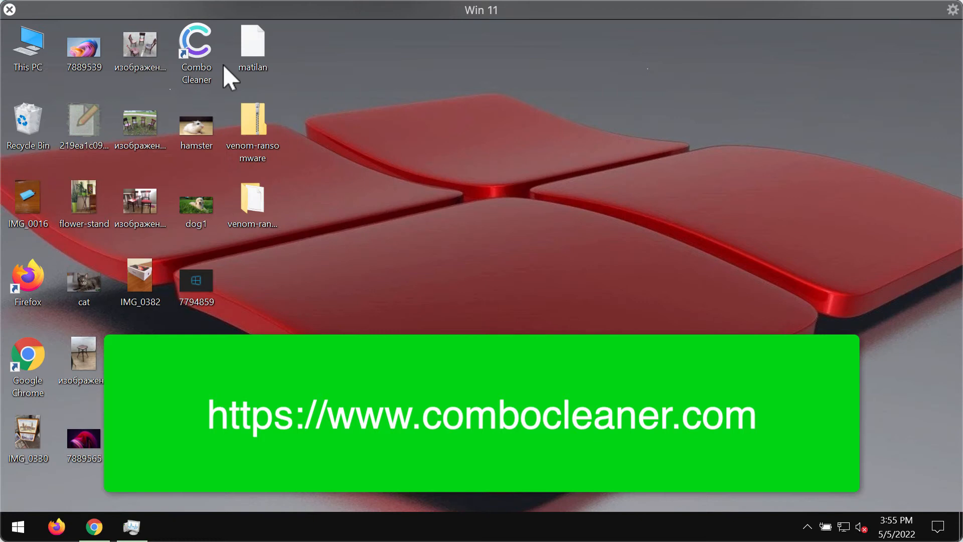
# - Launch Combo Cleaner from the desktop and start a Quick Scan
pyautogui.doubleClick(195, 44)
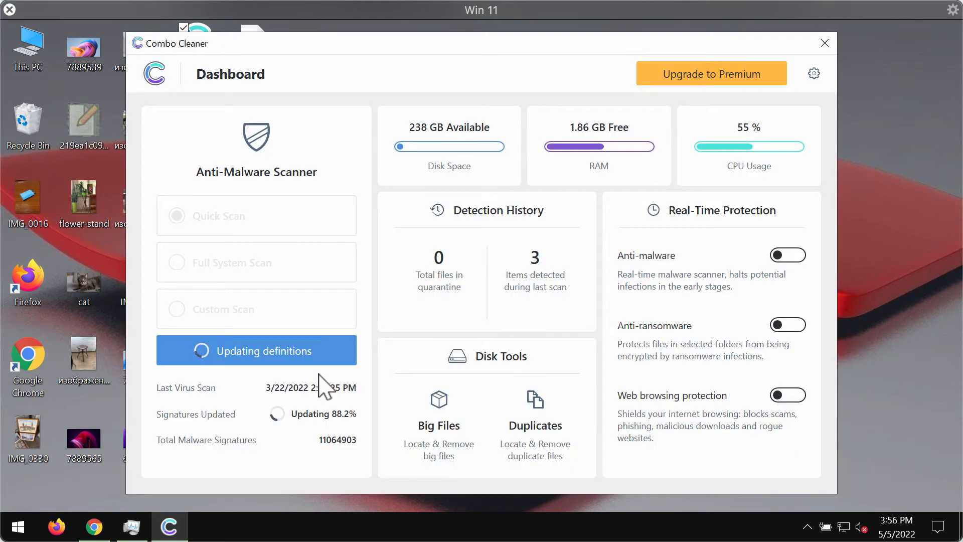
pyautogui.moveTo(430, 387)
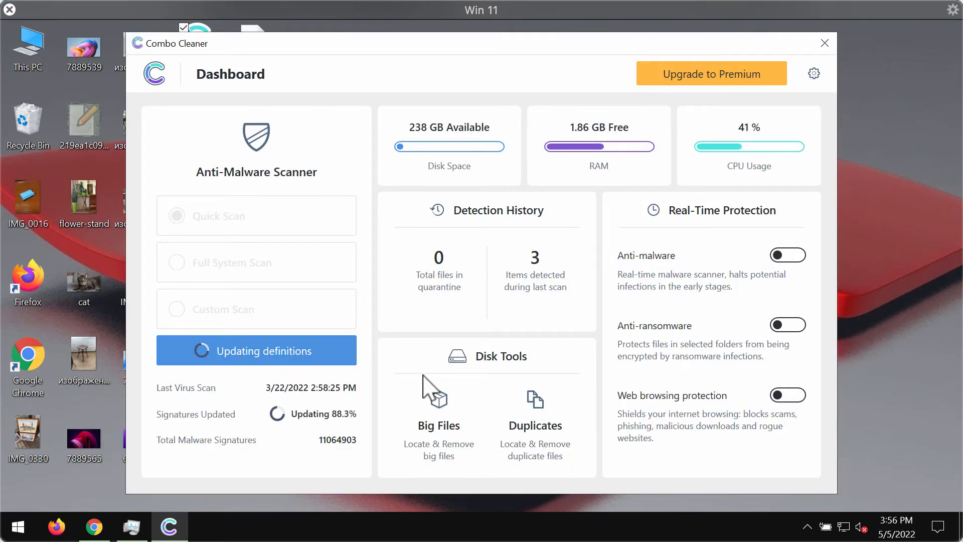
pyautogui.moveTo(393, 402)
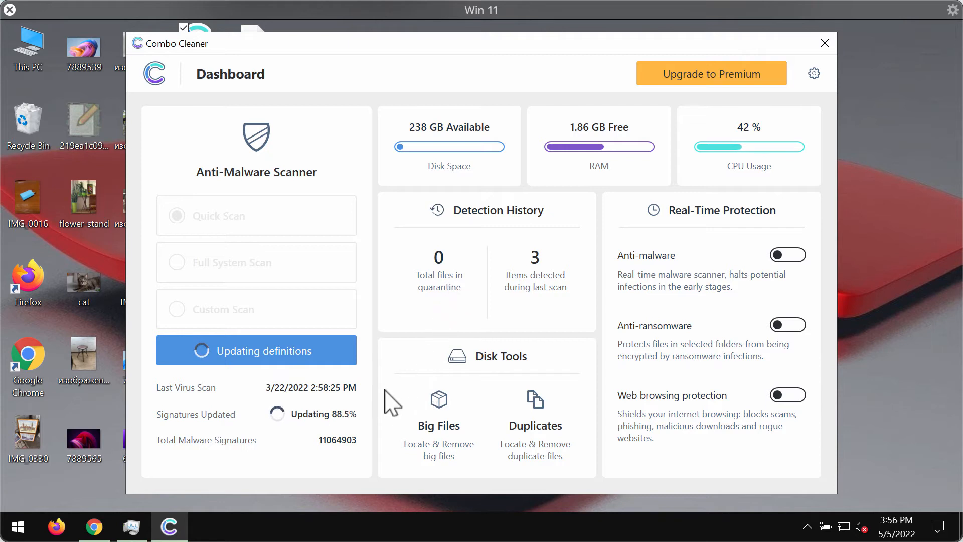
pyautogui.moveTo(356, 295)
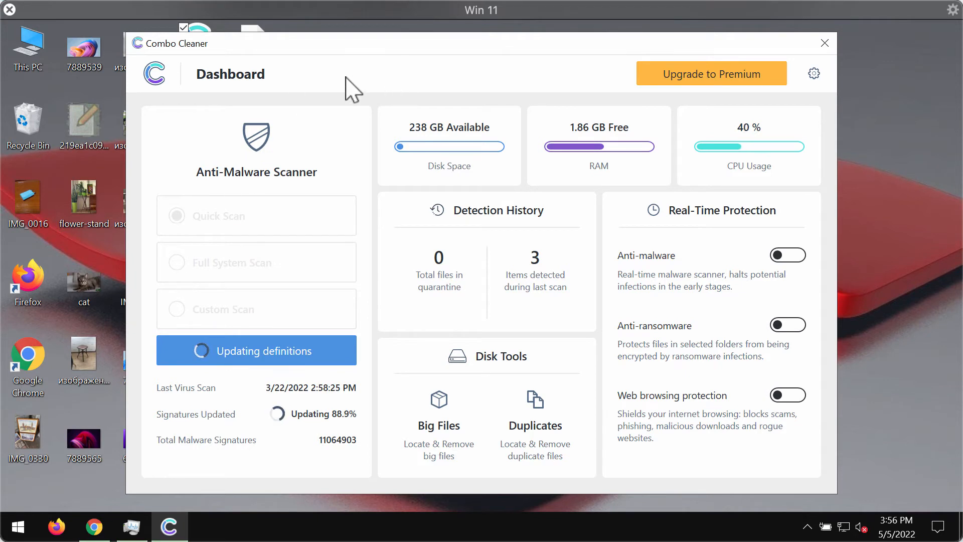
pyautogui.moveTo(236, 283)
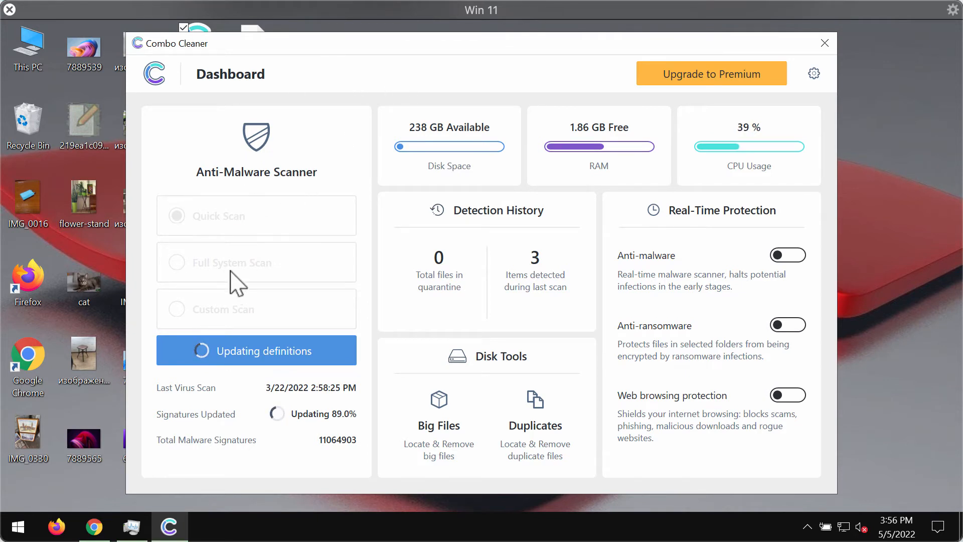
pyautogui.moveTo(230, 239)
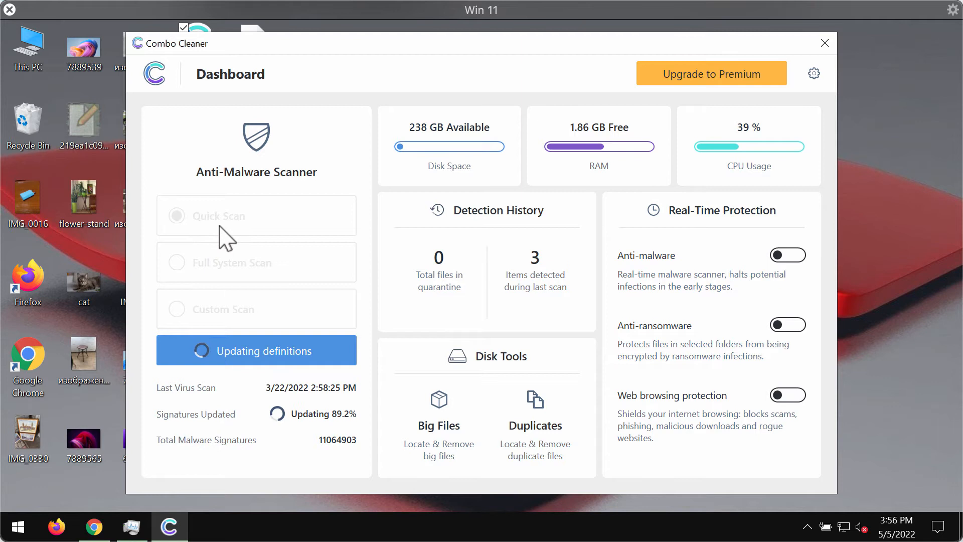
pyautogui.moveTo(289, 230)
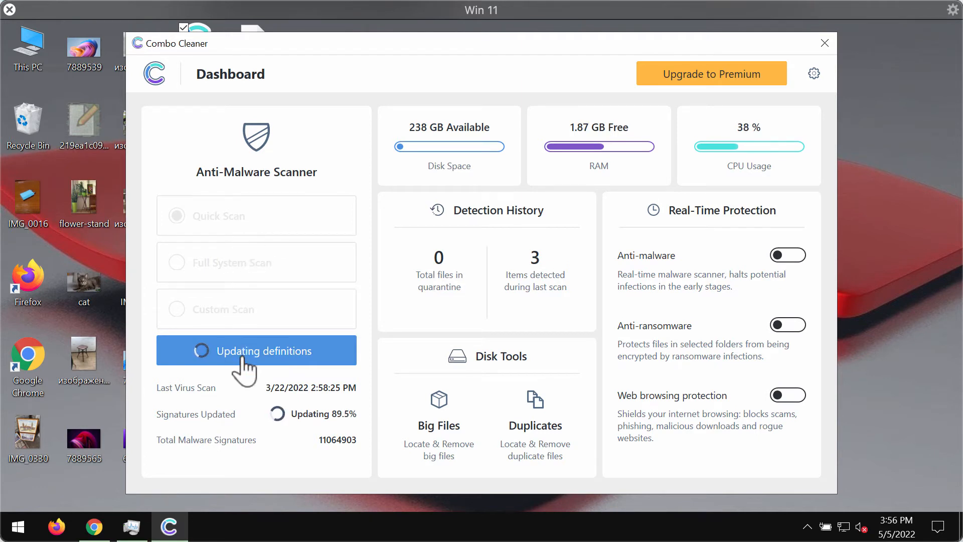
pyautogui.click(256, 350)
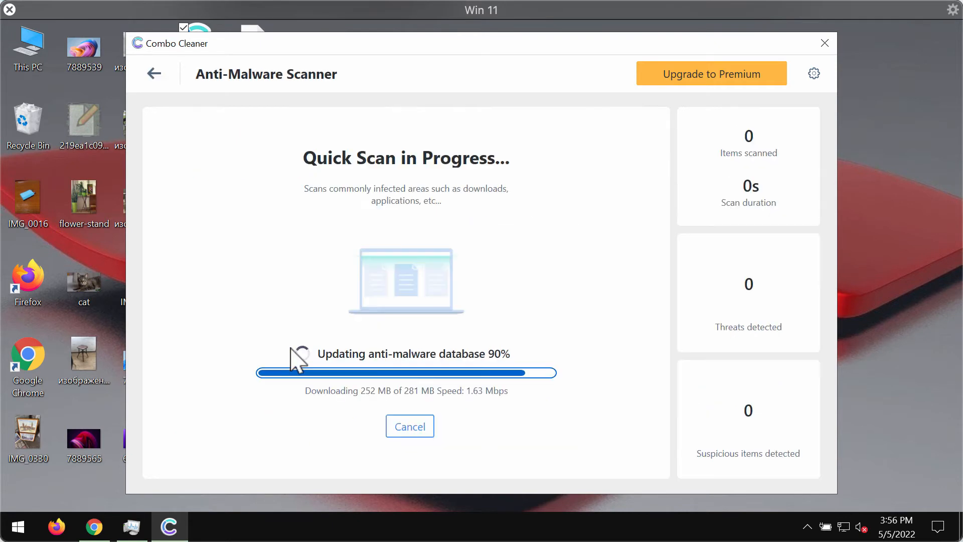
pyautogui.moveTo(552, 189)
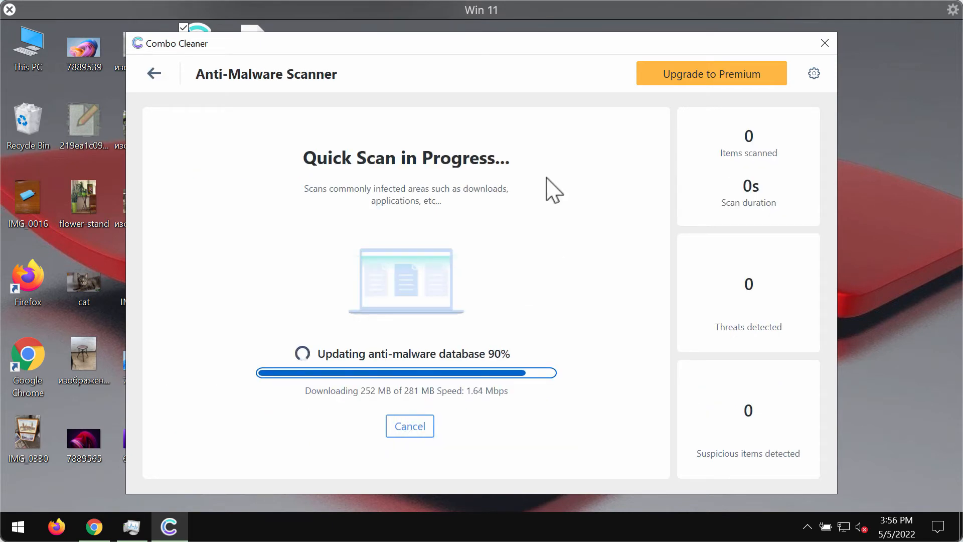
pyautogui.moveTo(674, 61)
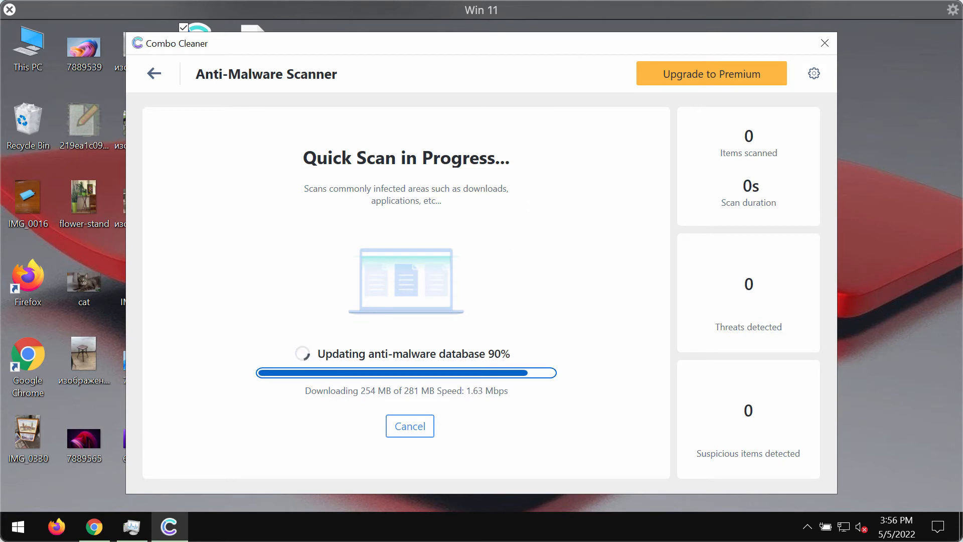
pyautogui.moveTo(536, 97)
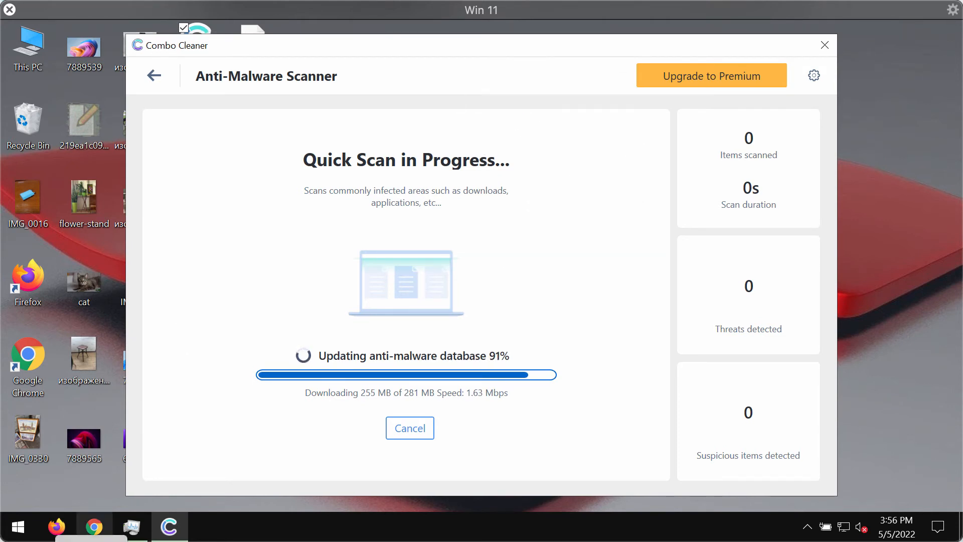
# - Bring Chrome to the front showing the combocleaner.com homepage
pyautogui.click(93, 526)
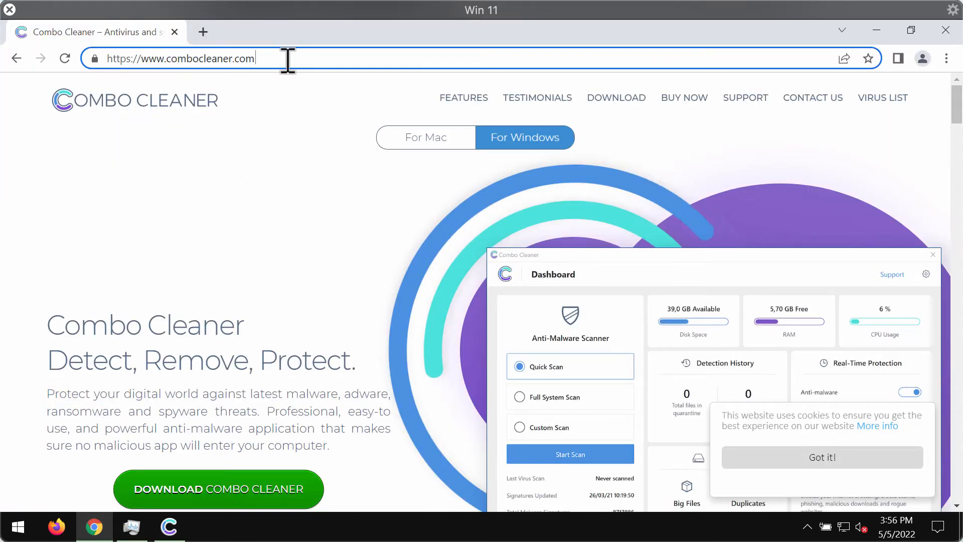
pyautogui.moveTo(448, 151)
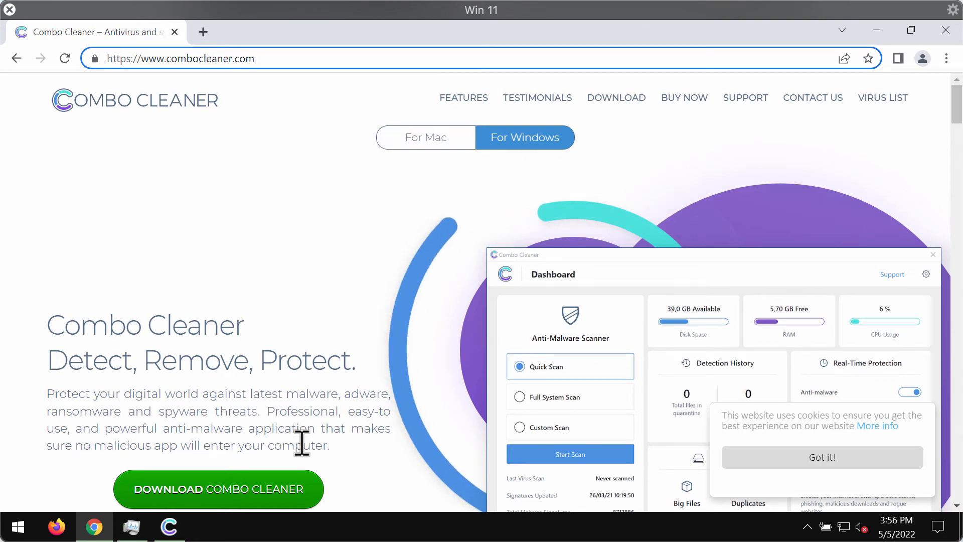
pyautogui.click(178, 58)
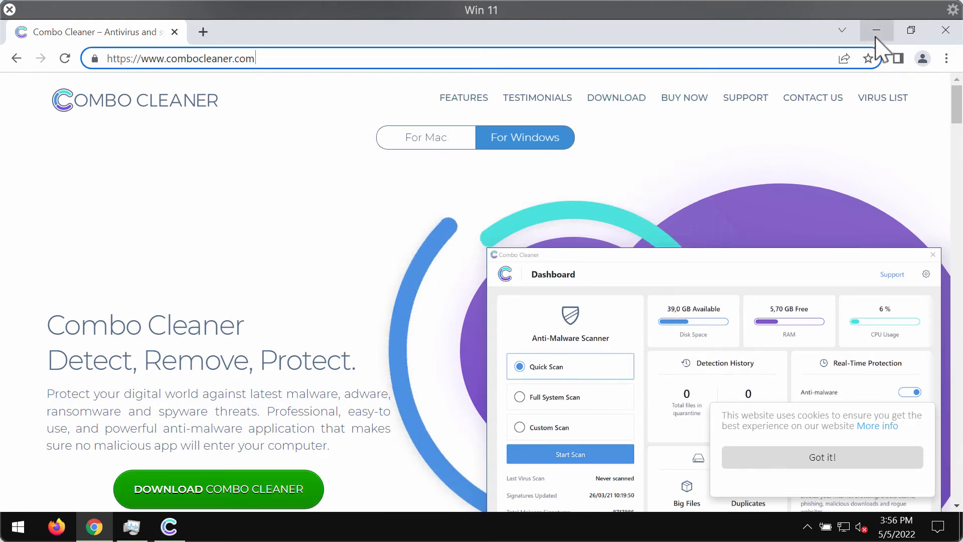
pyautogui.moveTo(877, 30)
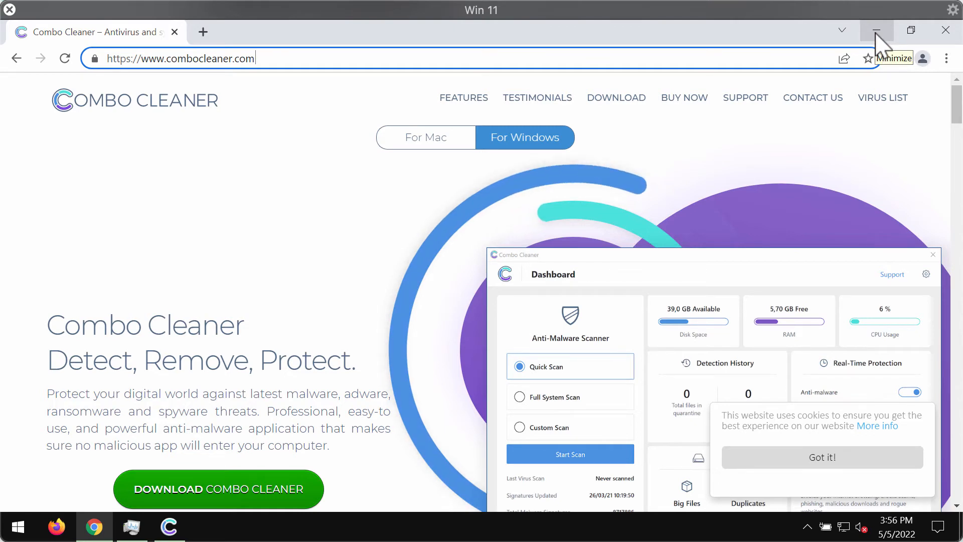
pyautogui.moveTo(376, 345)
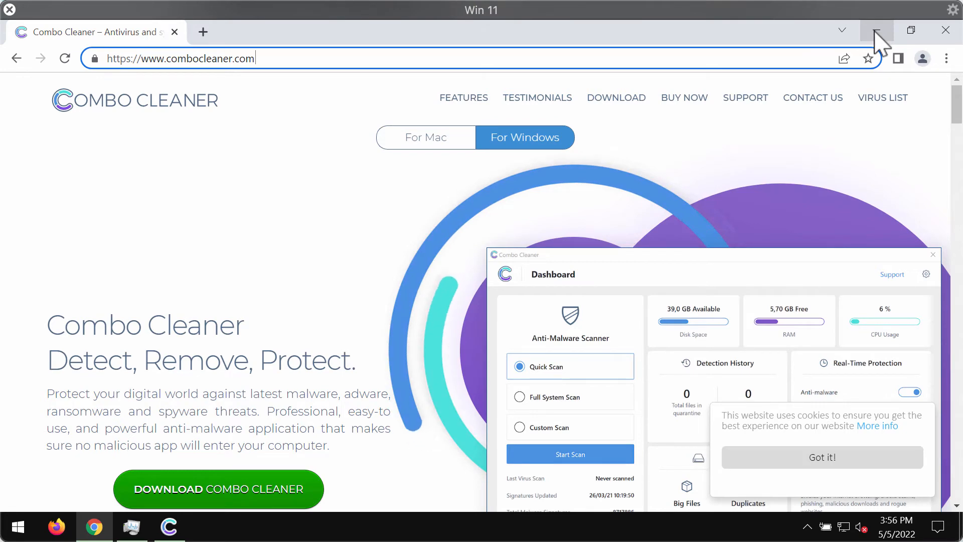
# - Minimize Chrome to return to Combo Cleaner's scan window
pyautogui.click(570, 454)
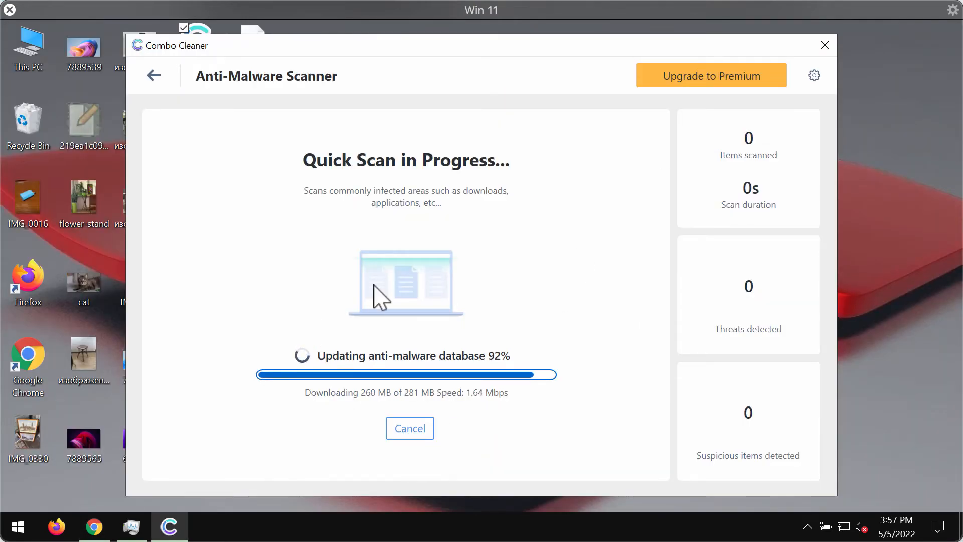
pyautogui.moveTo(327, 54)
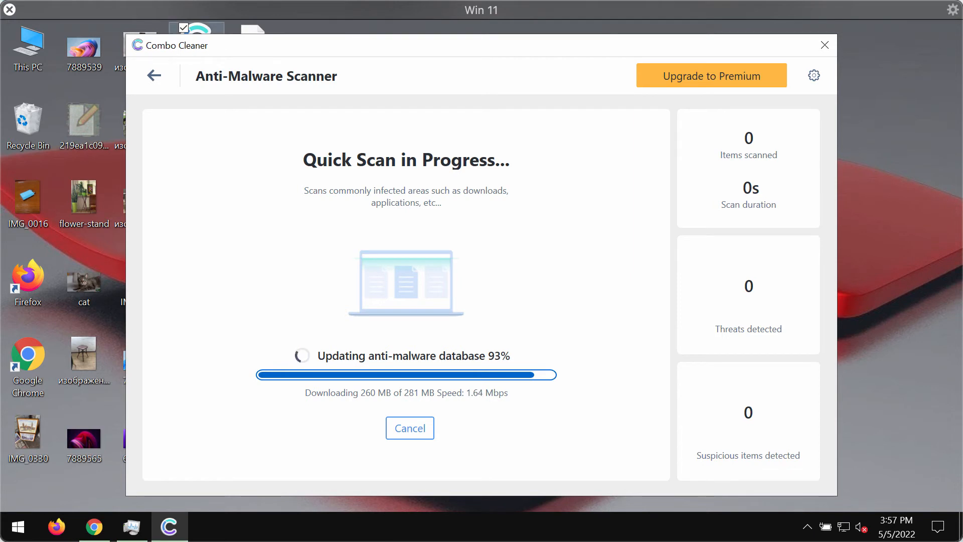
pyautogui.moveTo(576, 122)
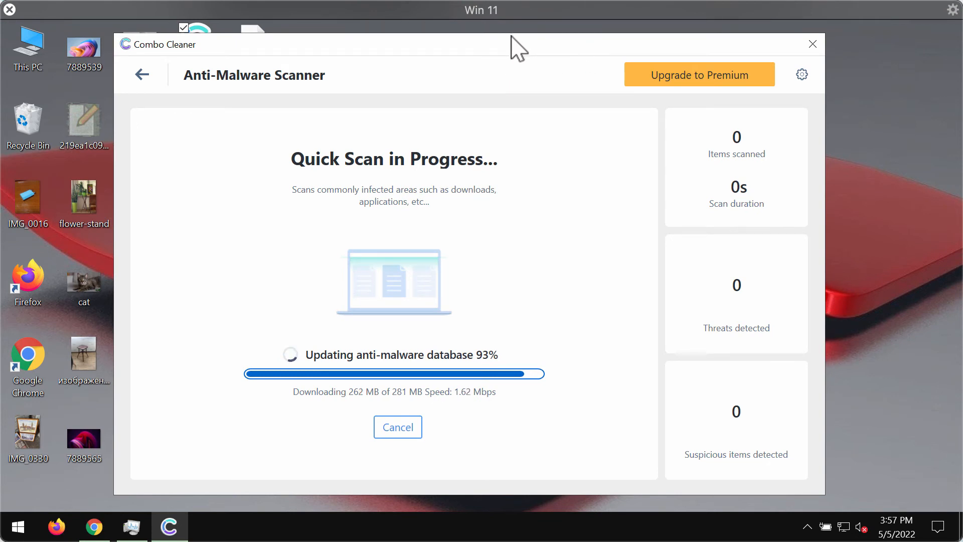
pyautogui.moveTo(540, 55)
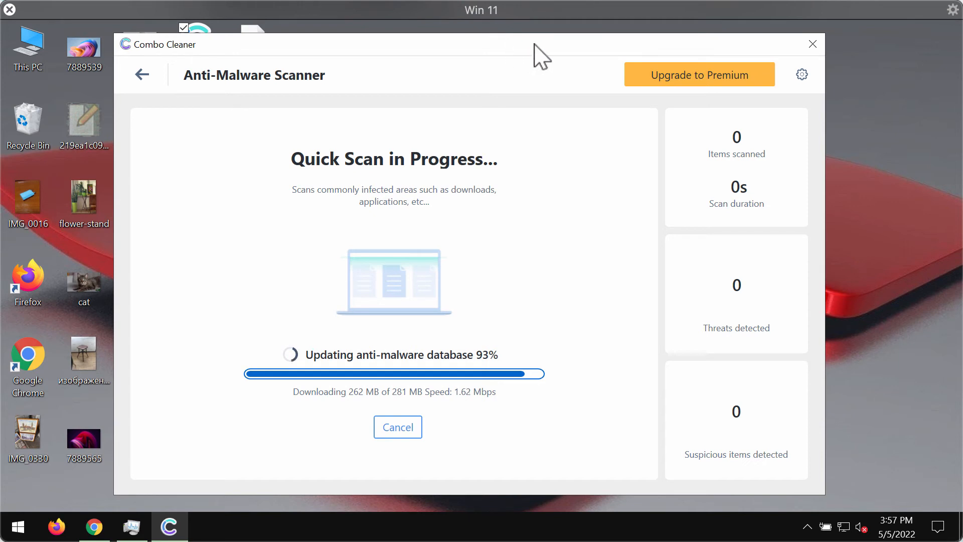
pyautogui.moveTo(530, 46)
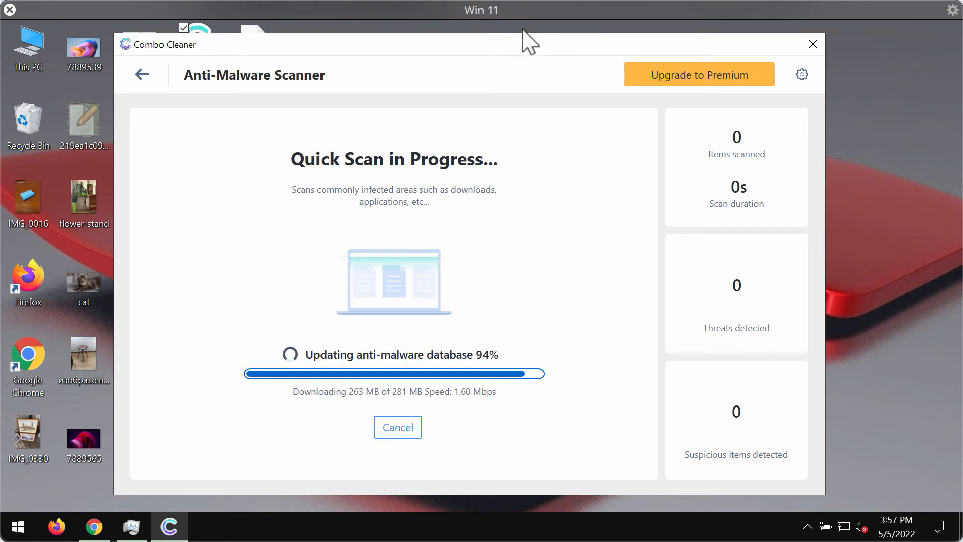
pyautogui.moveTo(514, 118)
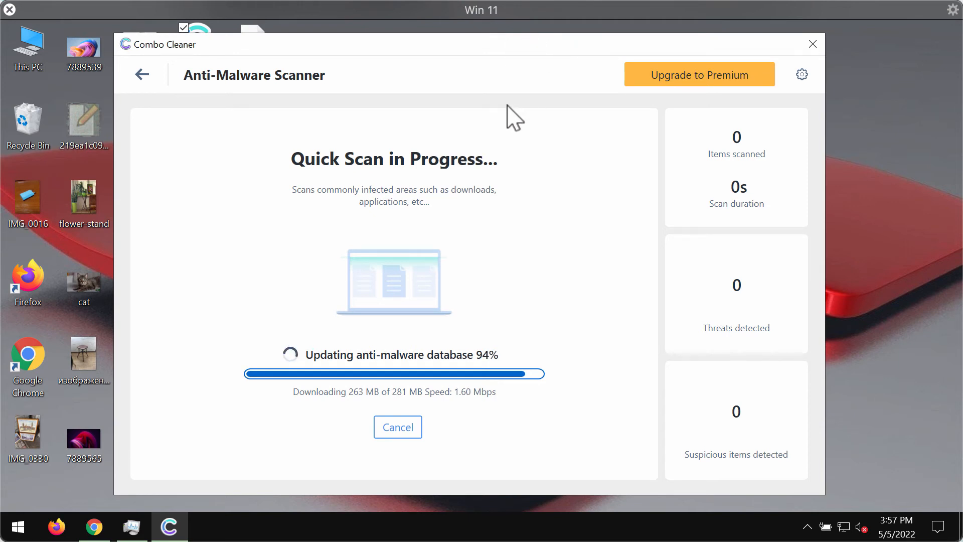
pyautogui.moveTo(400, 56)
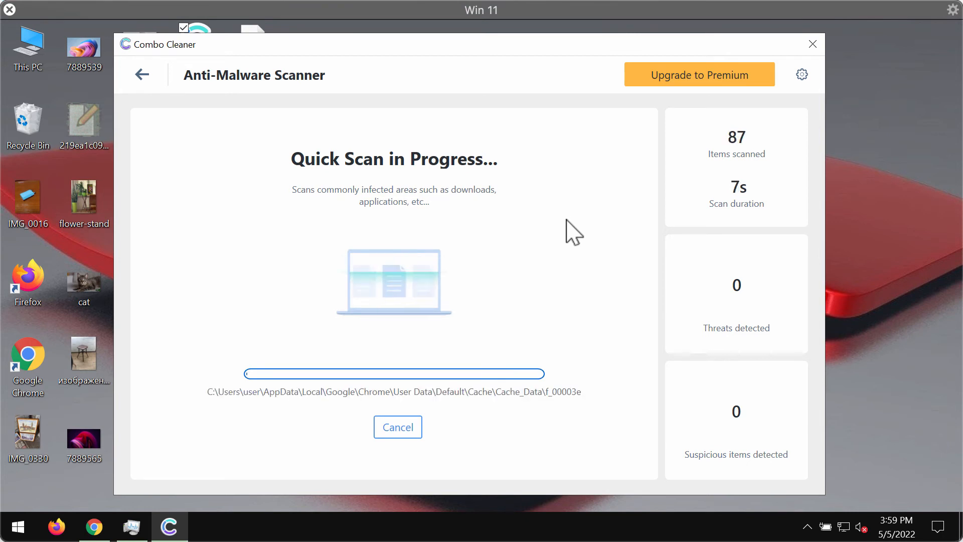
pyautogui.moveTo(593, 66)
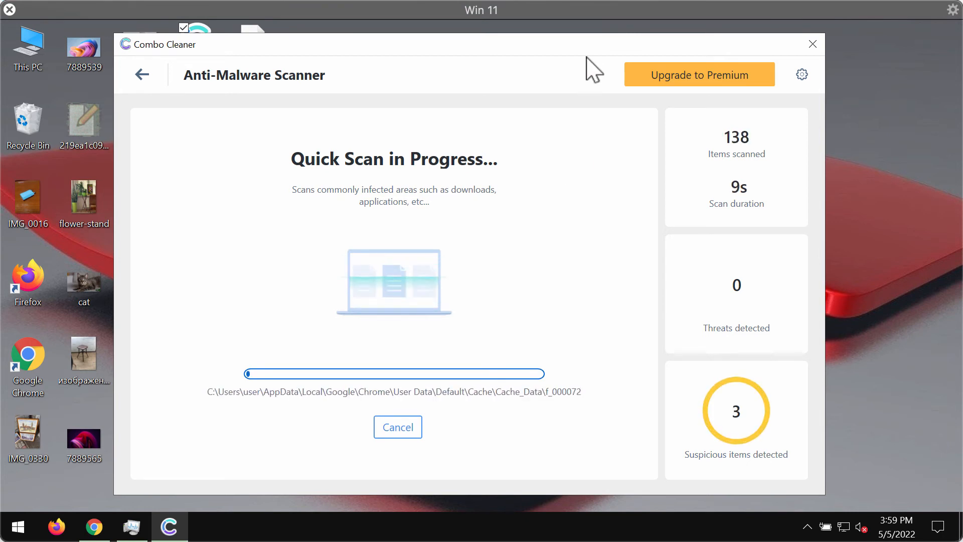
pyautogui.moveTo(352, 90)
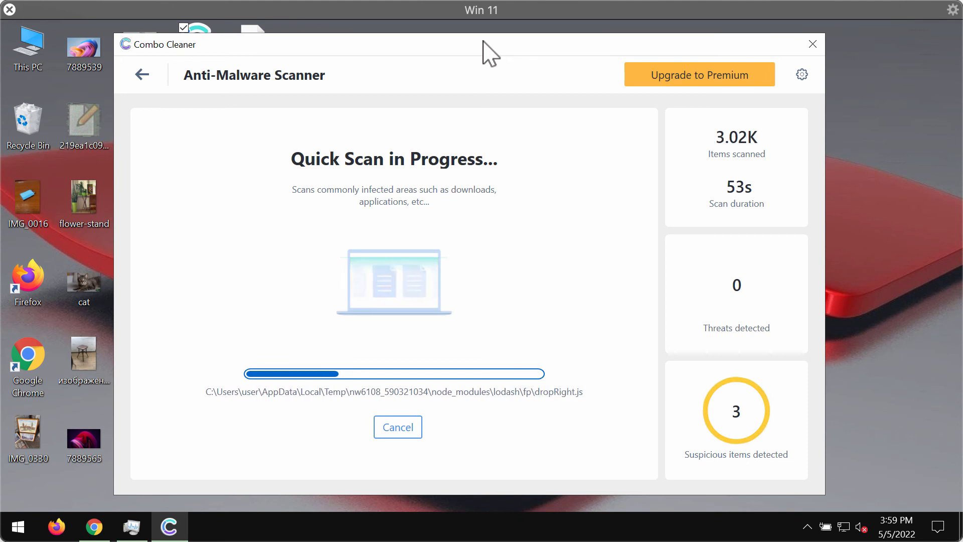
pyautogui.moveTo(453, 87)
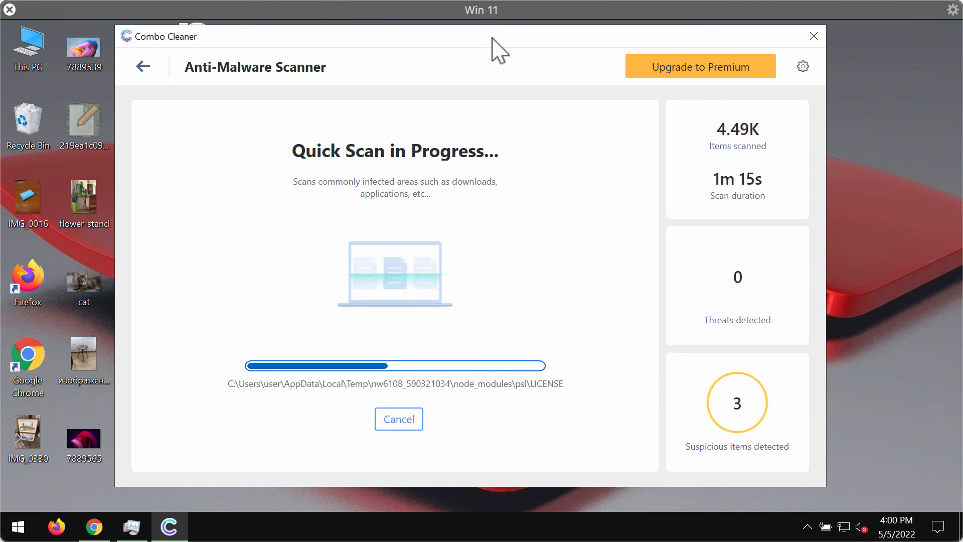
pyautogui.moveTo(469, 329)
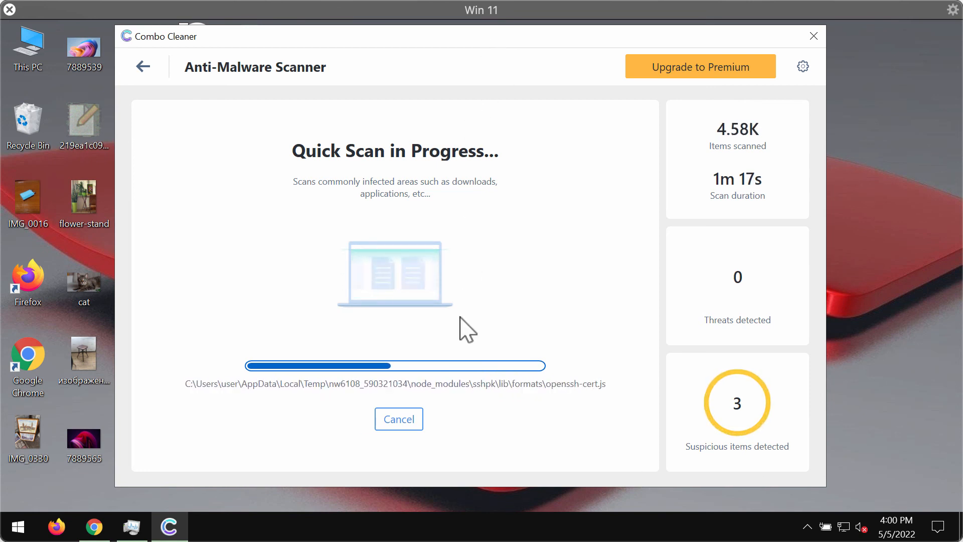
pyautogui.moveTo(529, 287)
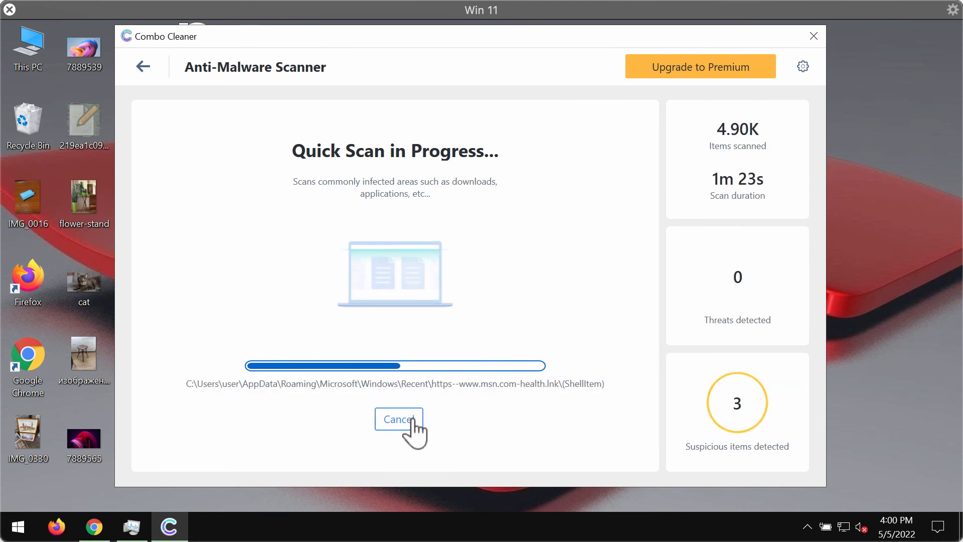
# - Cancel the quick scan, confirm with Yes, and open Upgrade to Premium
pyautogui.click(398, 419)
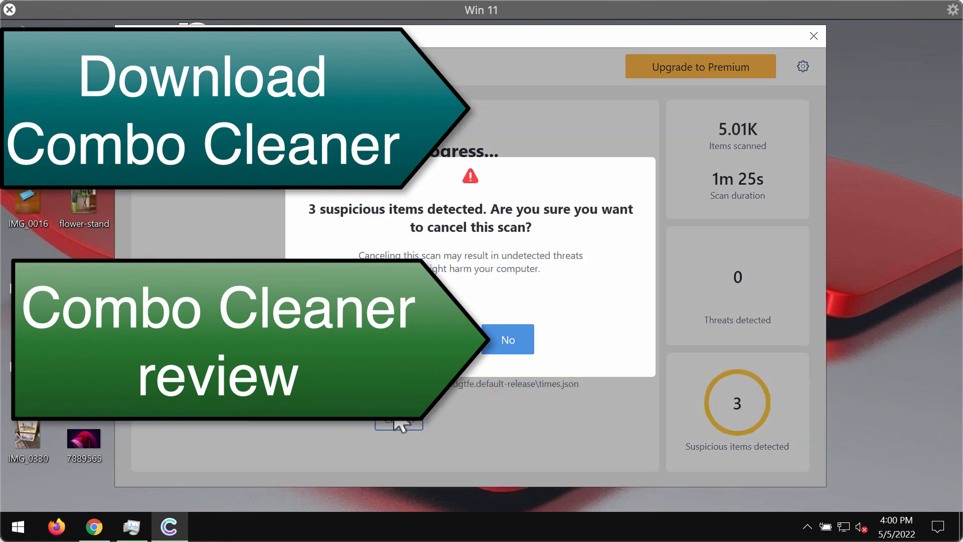
pyautogui.click(507, 339)
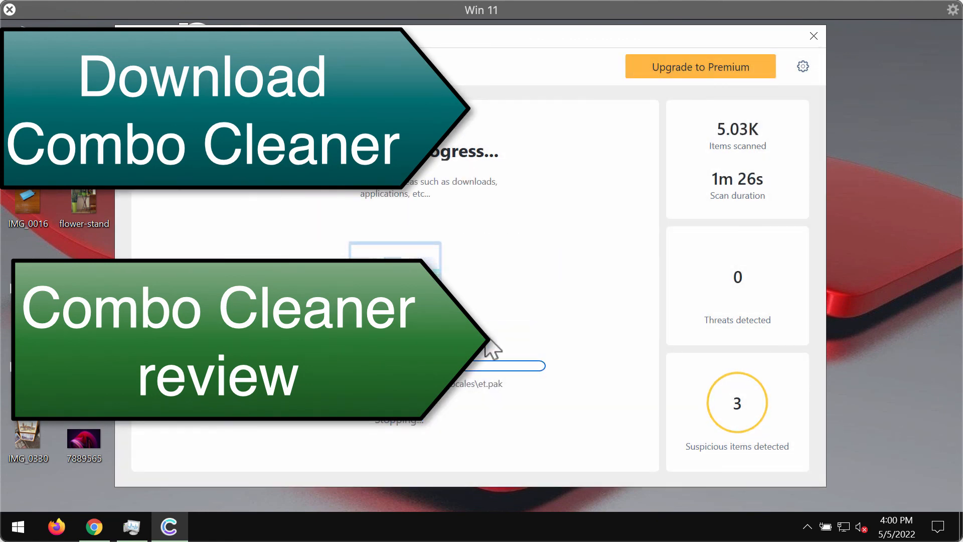
pyautogui.moveTo(716, 209)
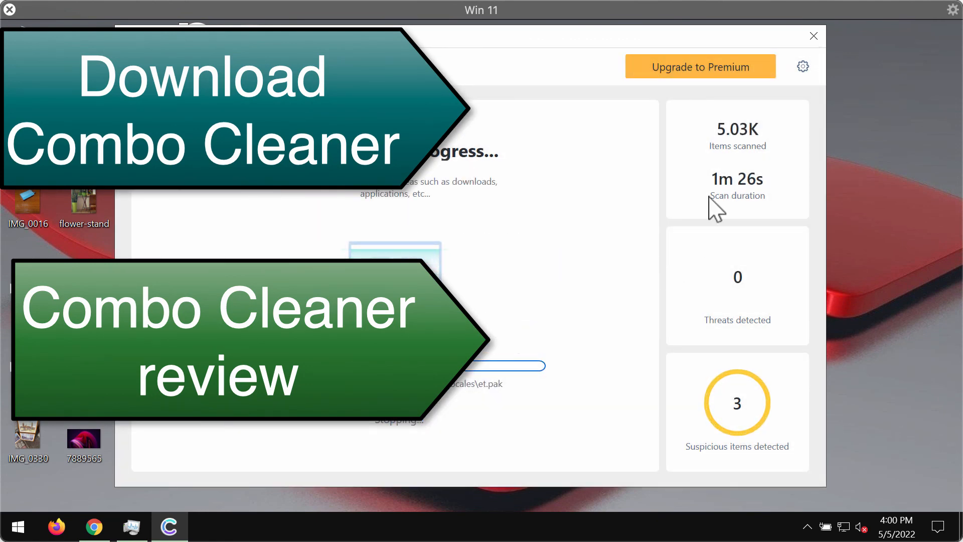
pyautogui.click(700, 66)
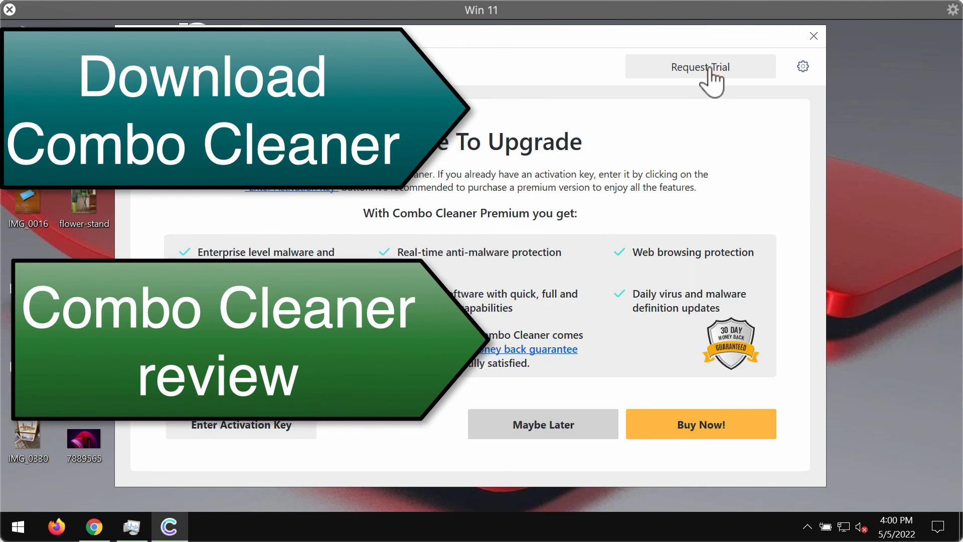
pyautogui.moveTo(517, 129)
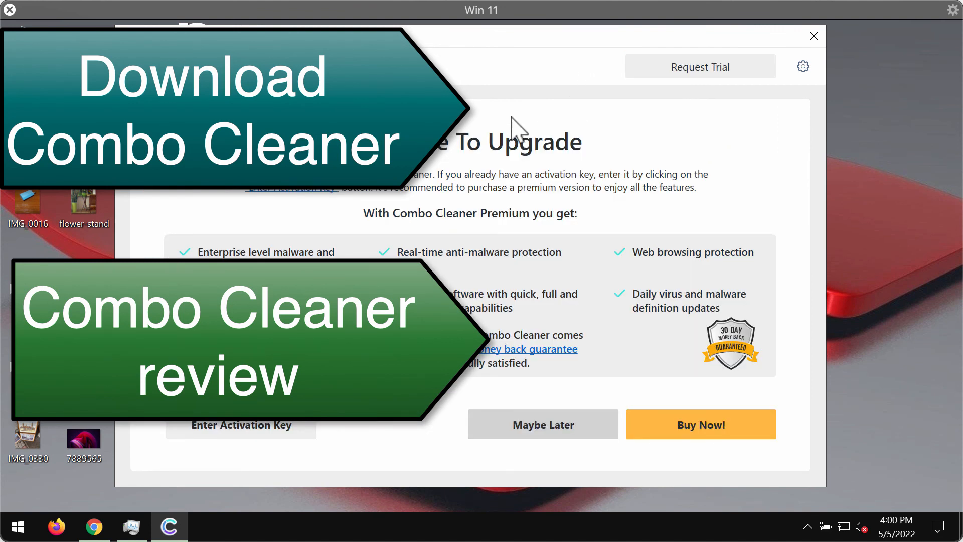